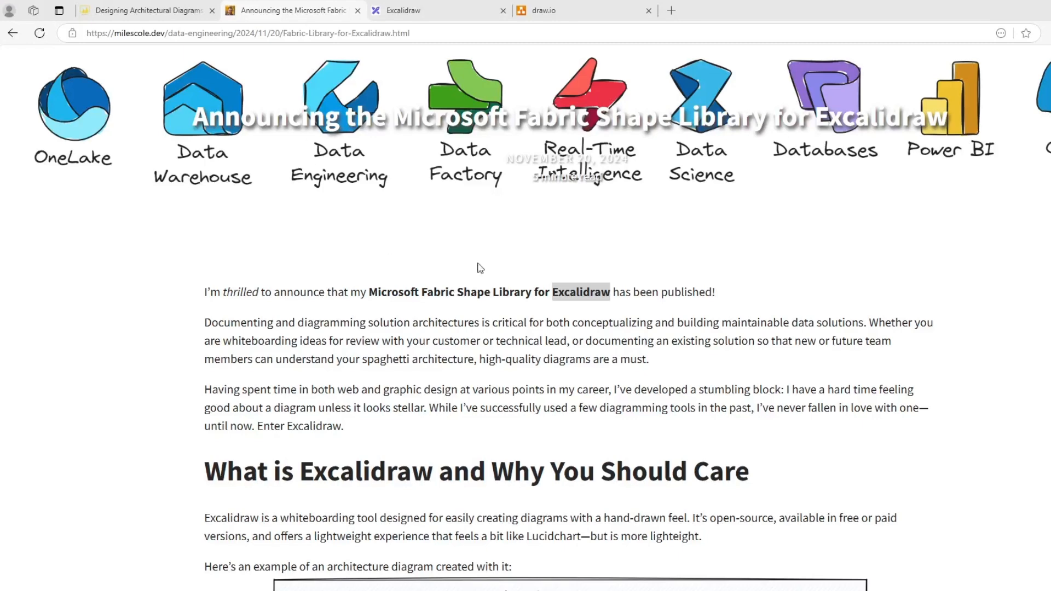
# Step: Scroll the Fabric Library for Excalidraw post down to the Microsoft Fabric icon library image
pyautogui.scroll(-3)
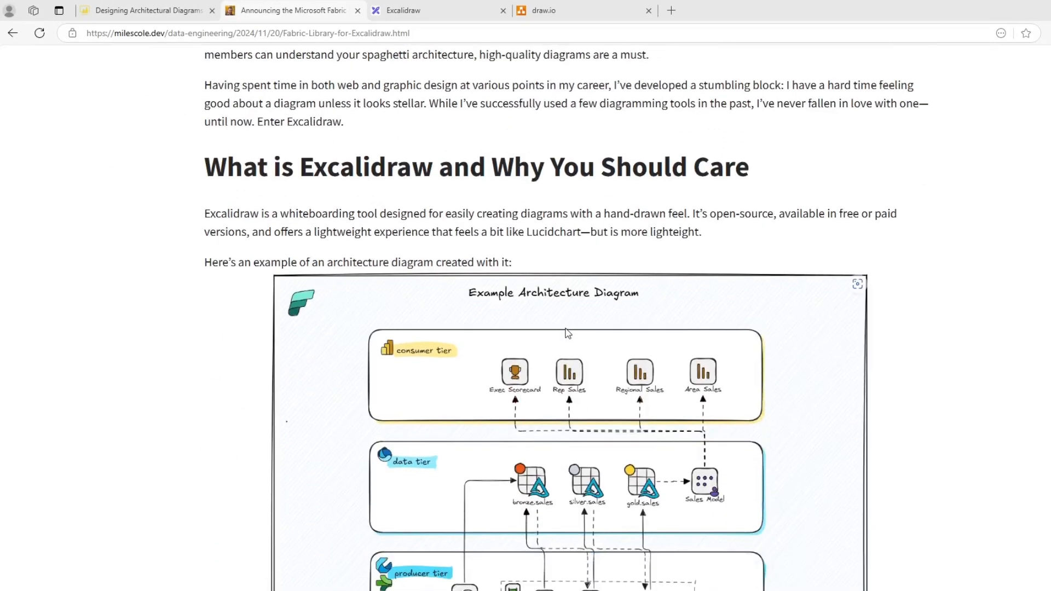
pyautogui.scroll(-3)
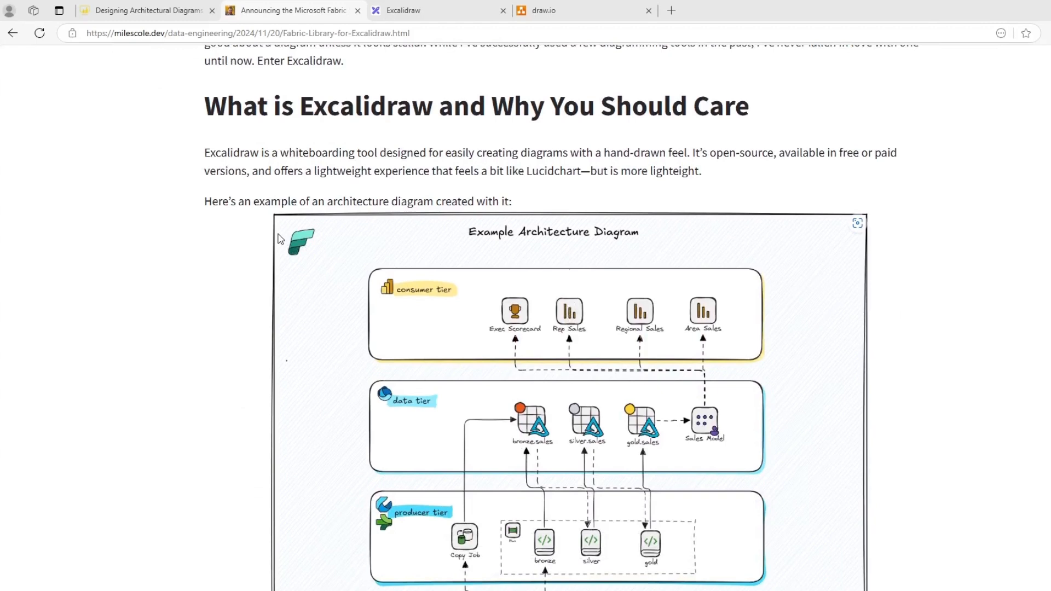
pyautogui.moveTo(616, 421)
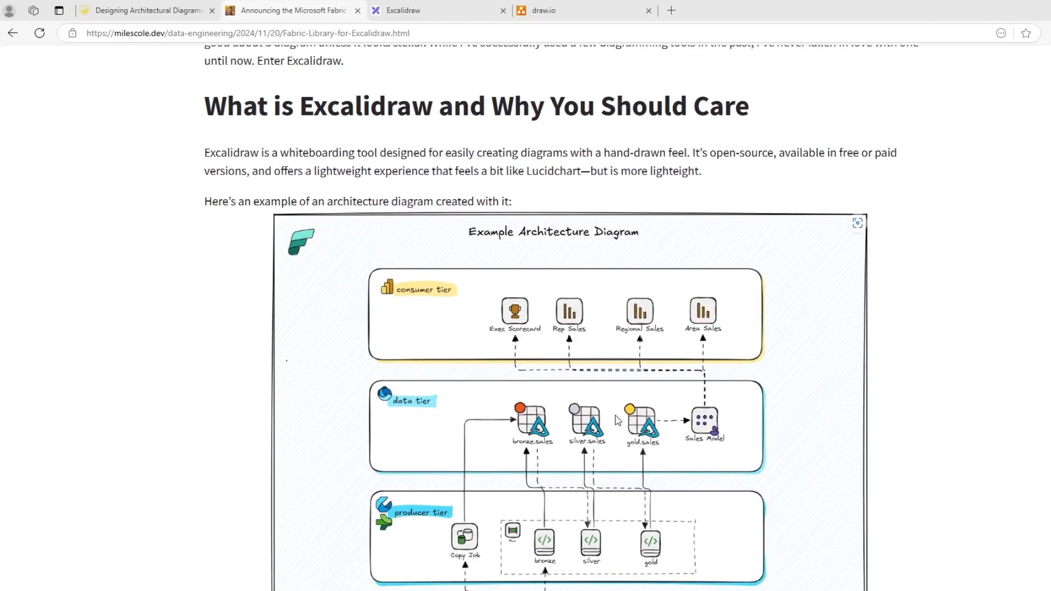
pyautogui.scroll(-3)
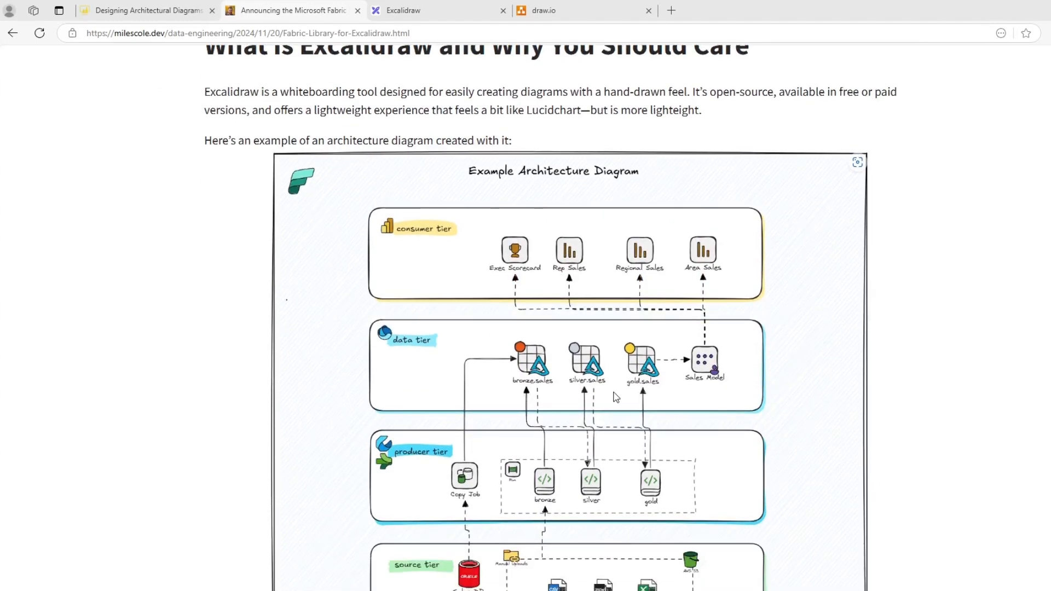
pyautogui.moveTo(663, 327)
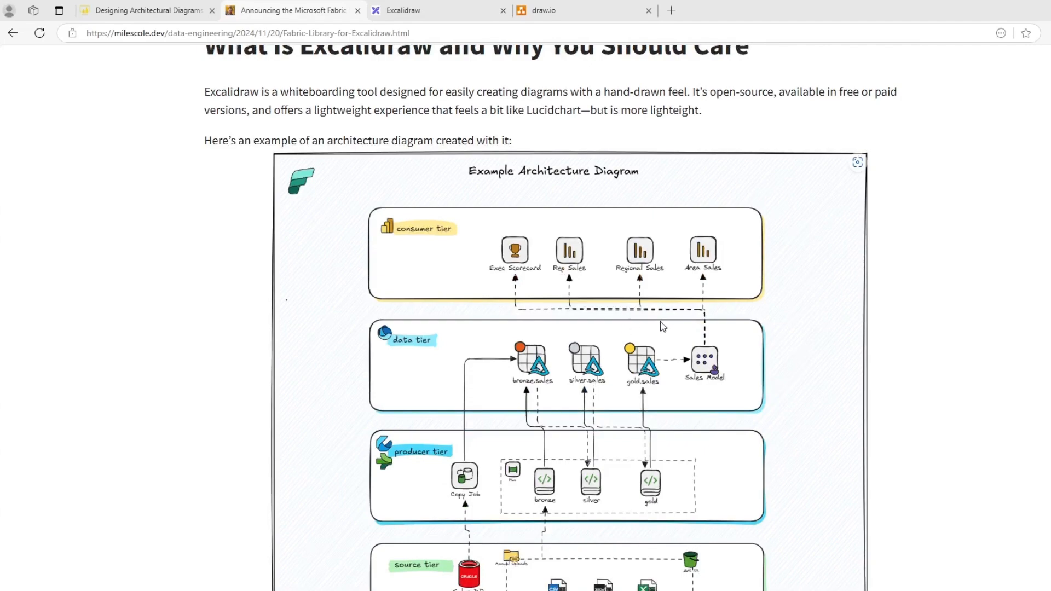
pyautogui.scroll(3)
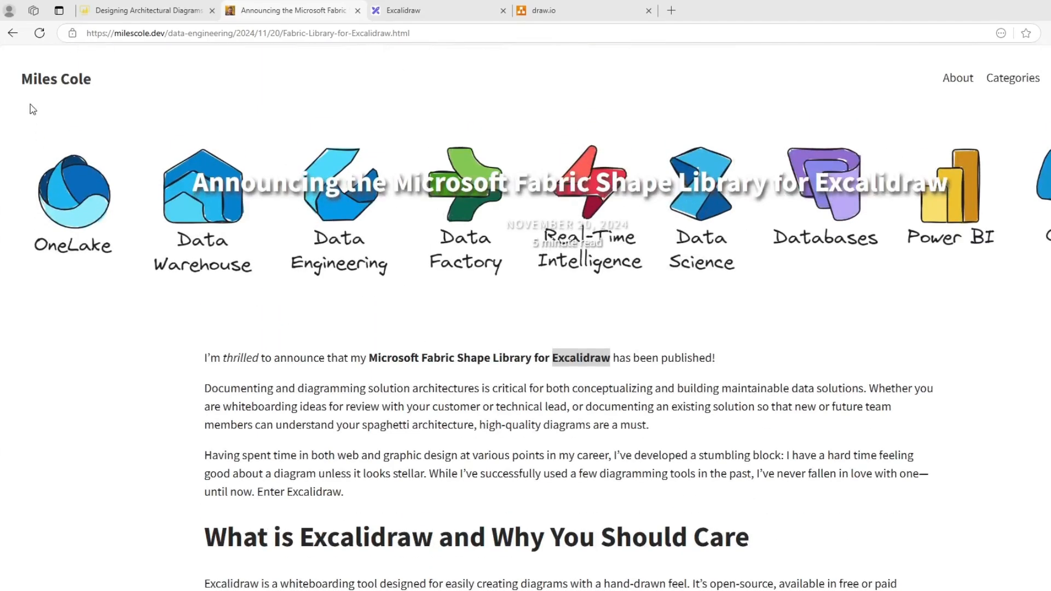
pyautogui.scroll(-3)
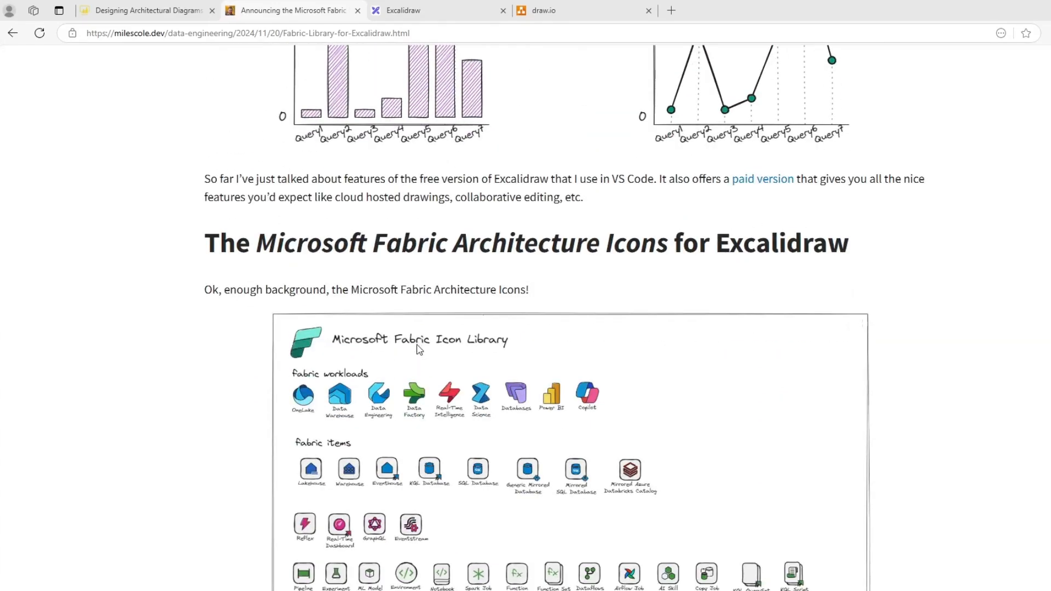
pyautogui.scroll(-3)
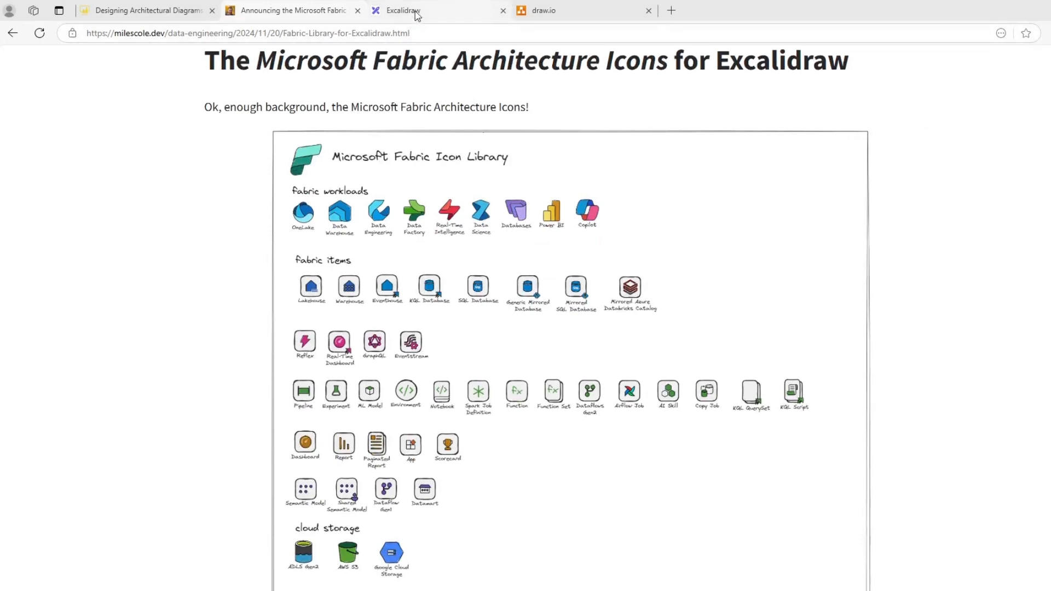
# Step: Switch to Excalidraw and inspect the Semantic Model PBIX and Shared Semantic Model icons
pyautogui.click(402, 9)
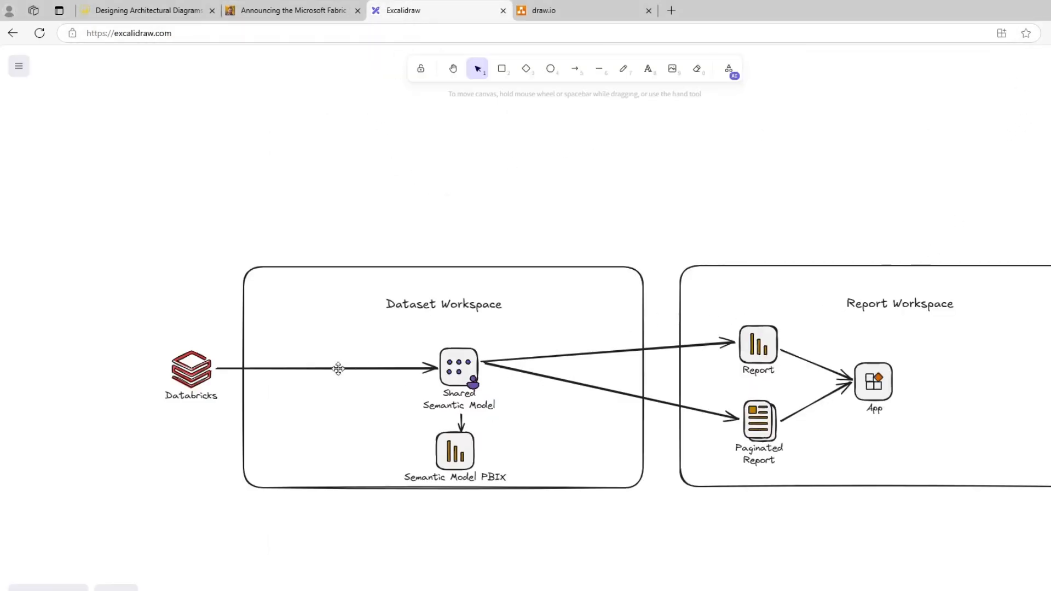
pyautogui.moveTo(336, 394)
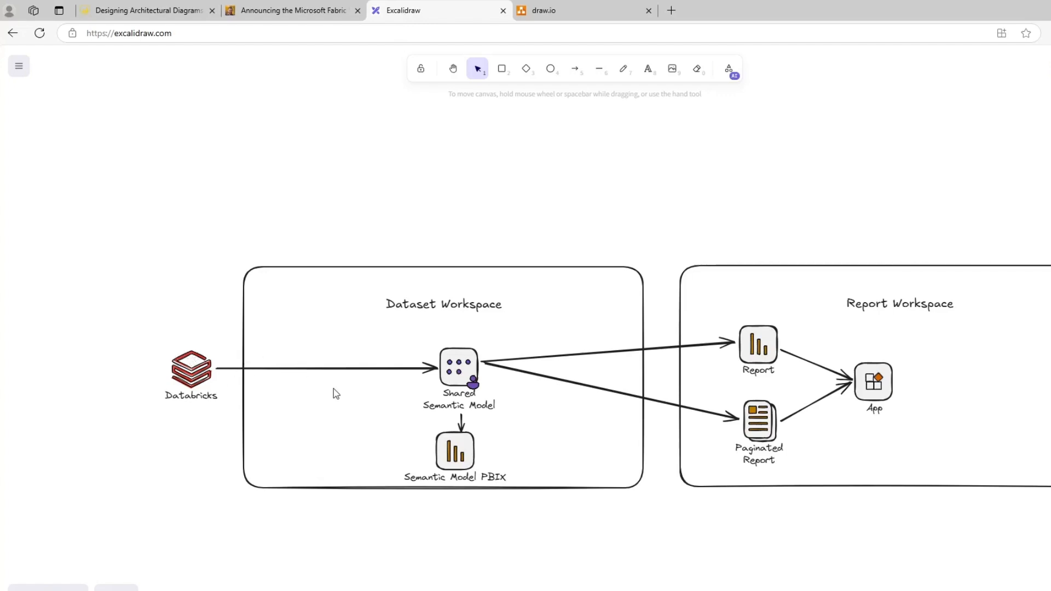
pyautogui.click(455, 450)
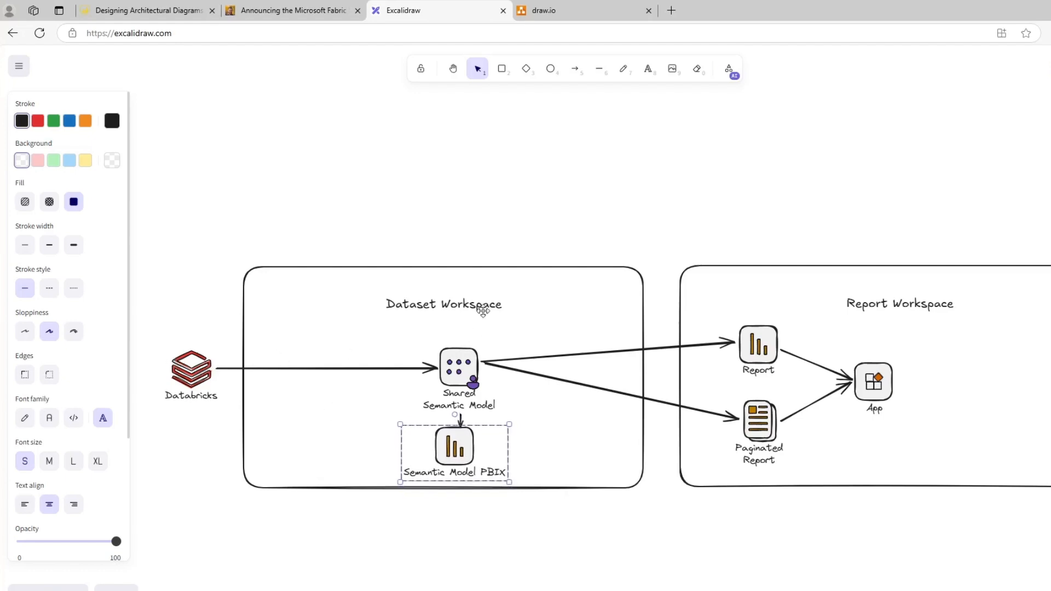
pyautogui.moveTo(543, 190)
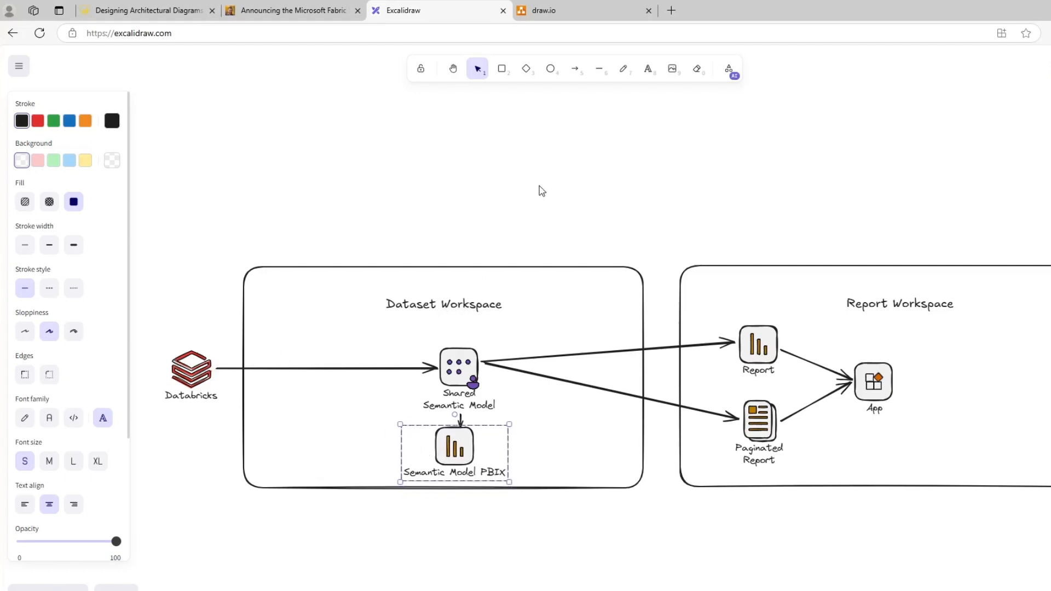
pyautogui.click(542, 191)
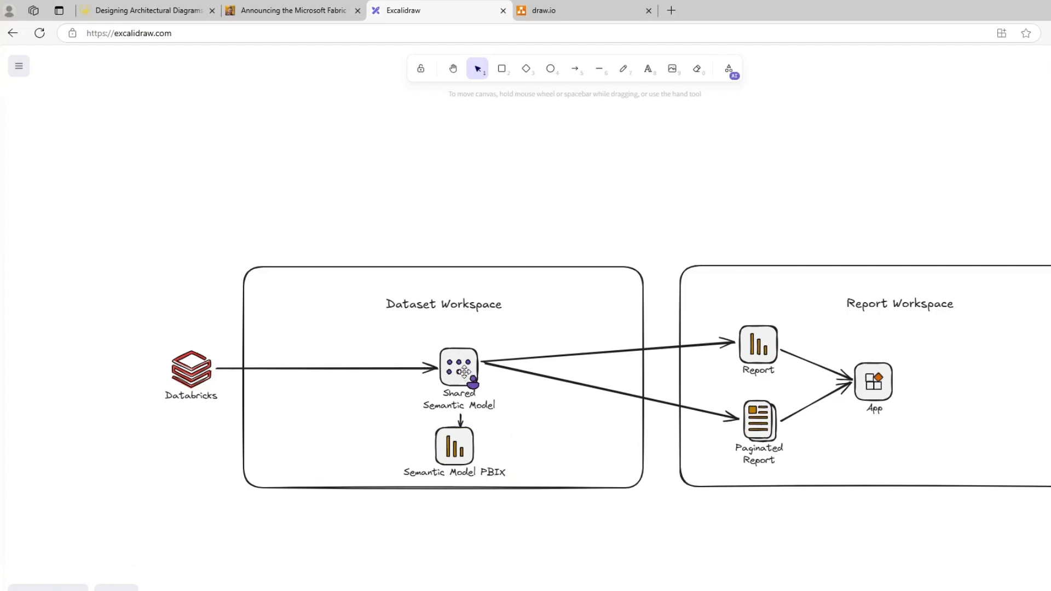
pyautogui.moveTo(585, 431)
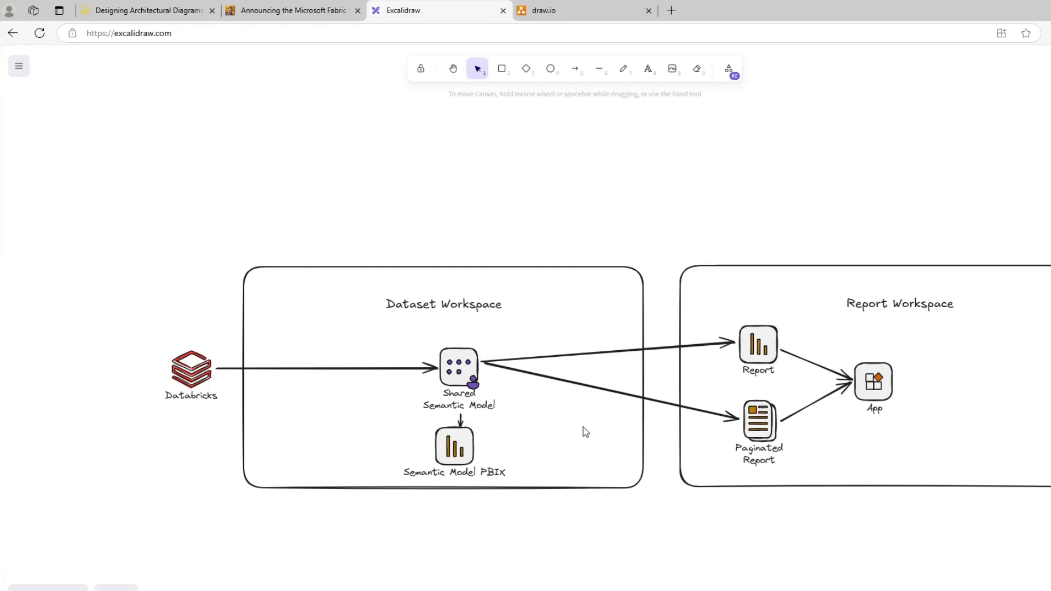
pyautogui.moveTo(306, 338)
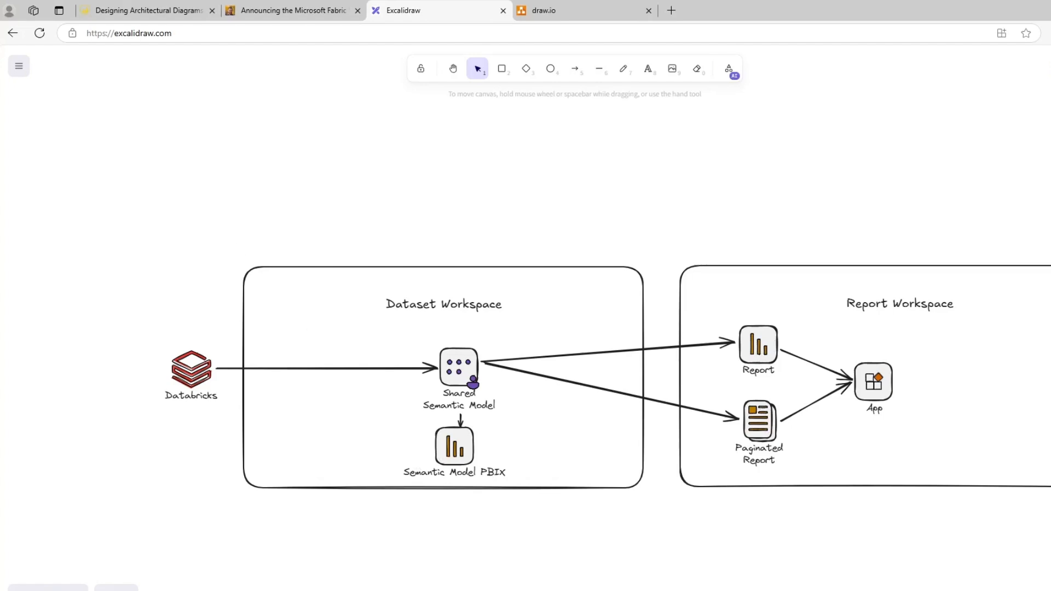
pyautogui.click(459, 369)
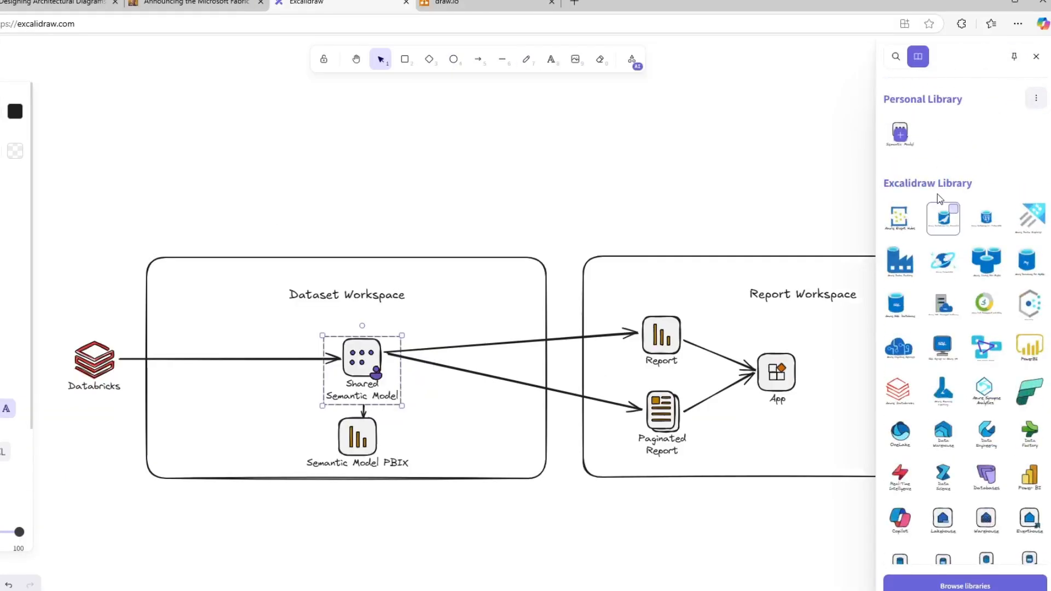
# Step: Scroll further through the Fabric Library for Excalidraw post
pyautogui.scroll(-3)
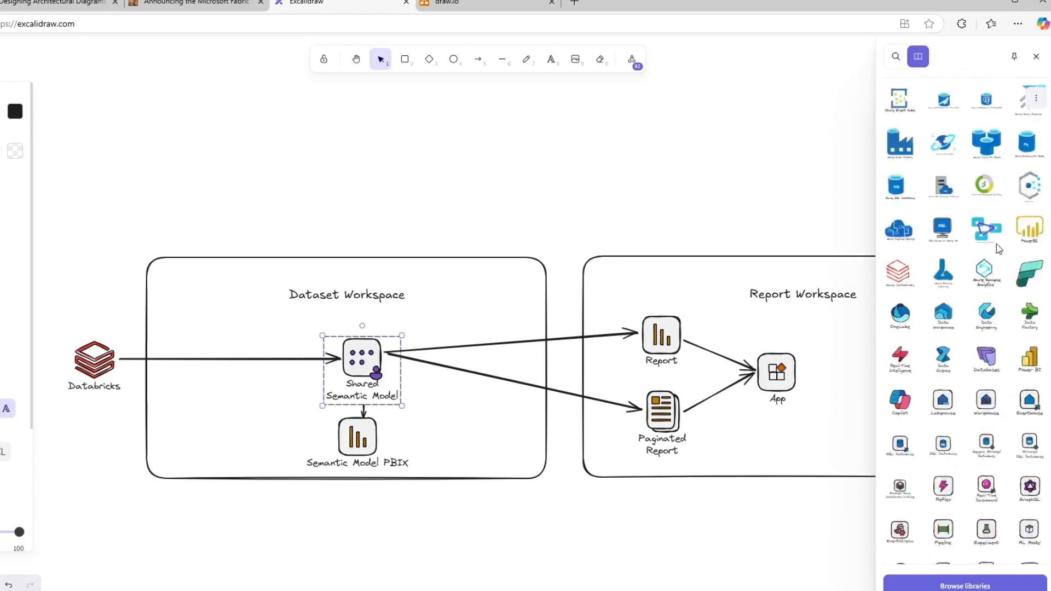
pyautogui.scroll(-3)
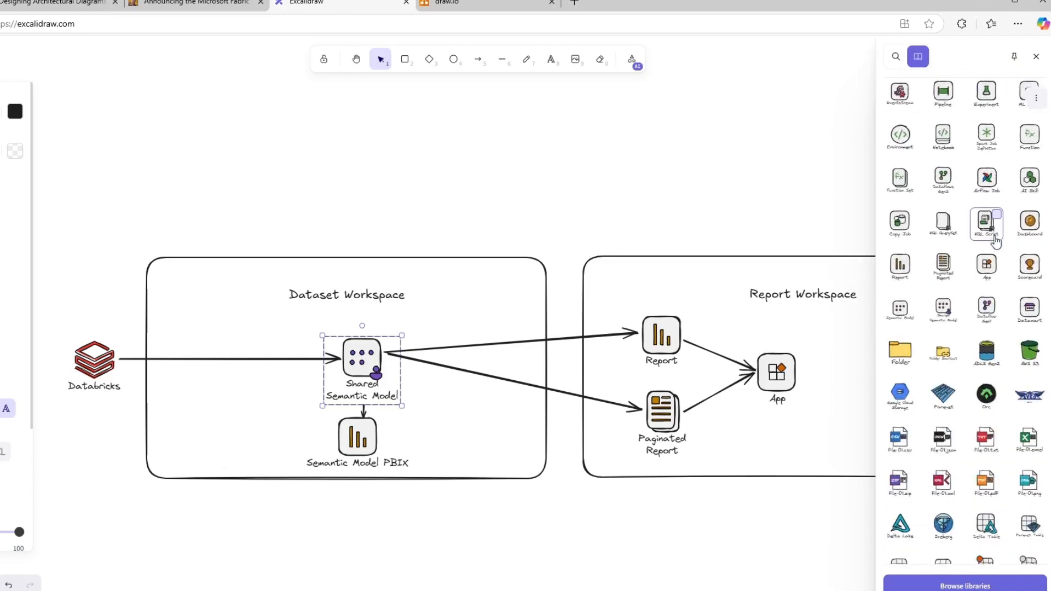
pyautogui.scroll(-3)
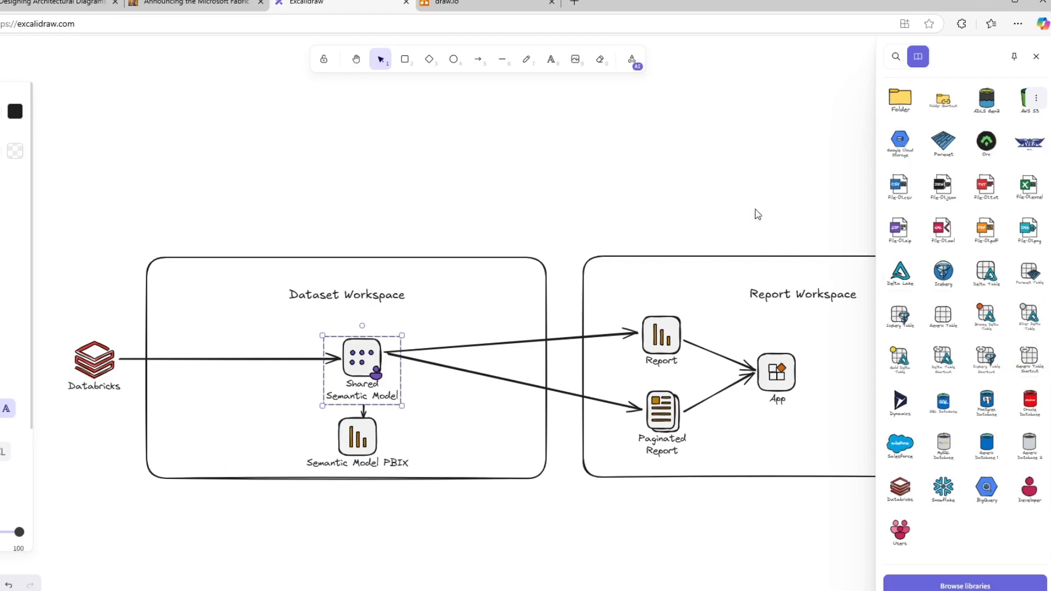
# Step: Switch to the Data – Marc blog tab and scroll into the Fabric icons post
pyautogui.click(195, 2)
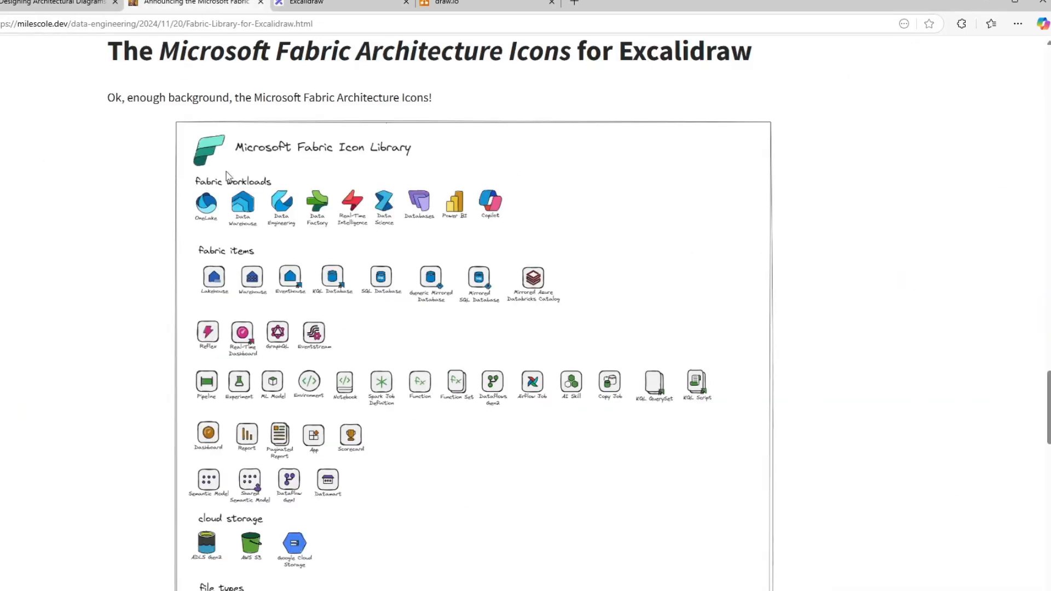
pyautogui.scroll(-3)
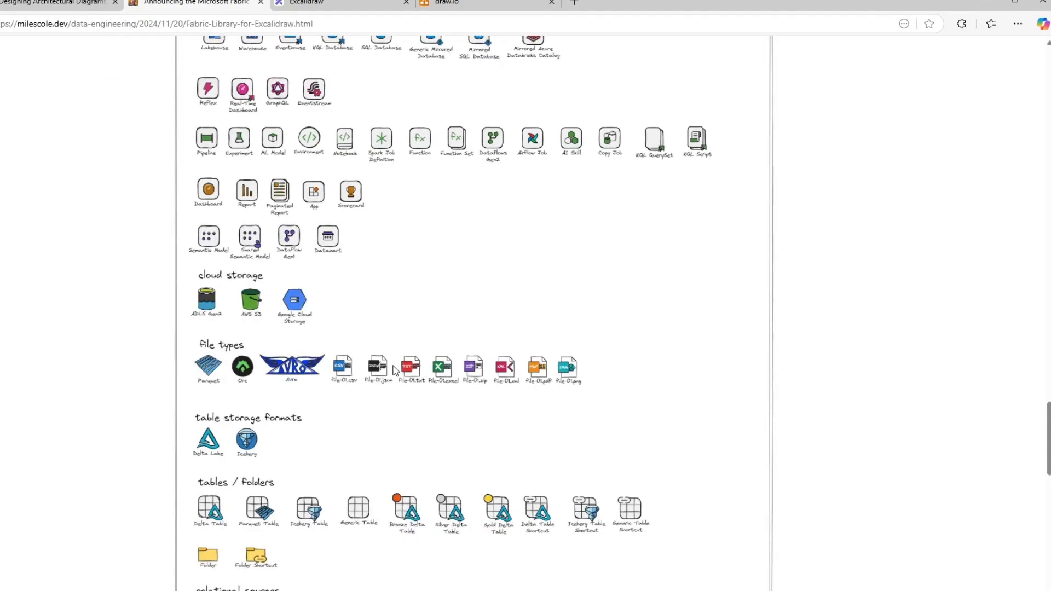
pyautogui.scroll(-3)
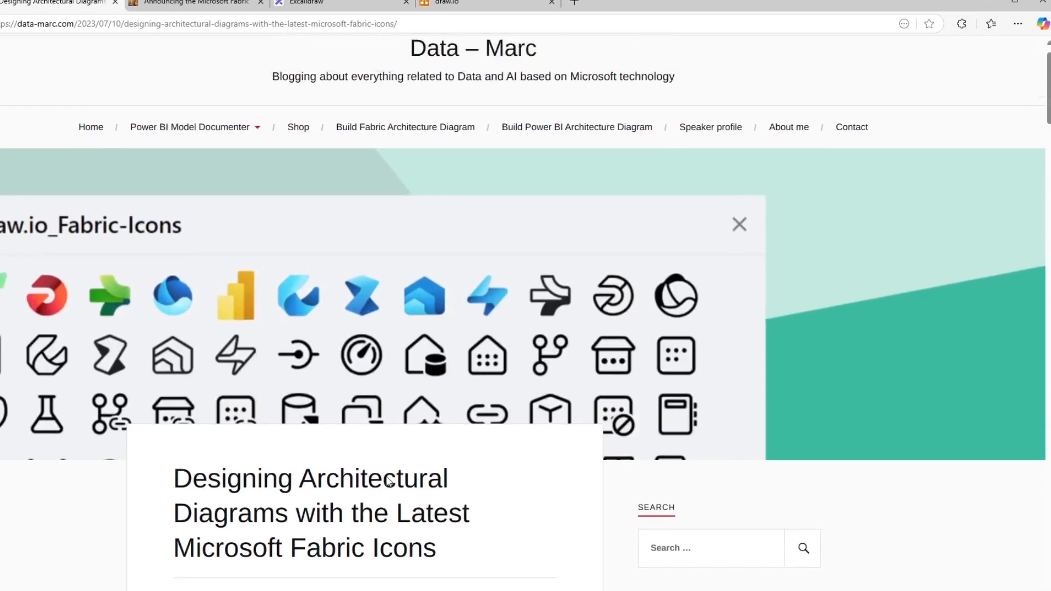
# Step: Scroll to the post's Icons section, then switch to the draw.io website tab
pyautogui.scroll(-3)
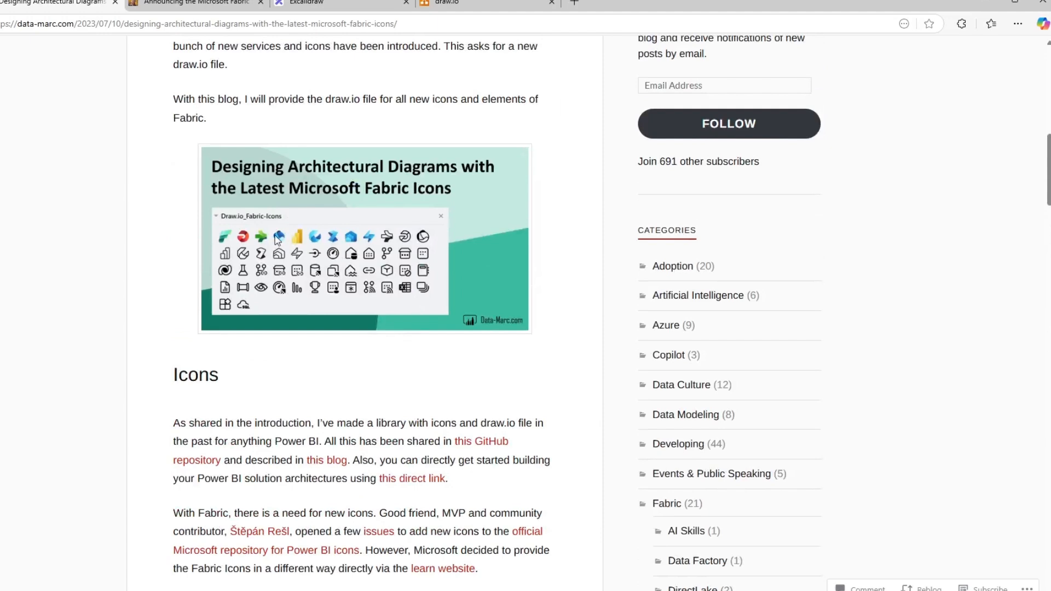
pyautogui.moveTo(232, 163)
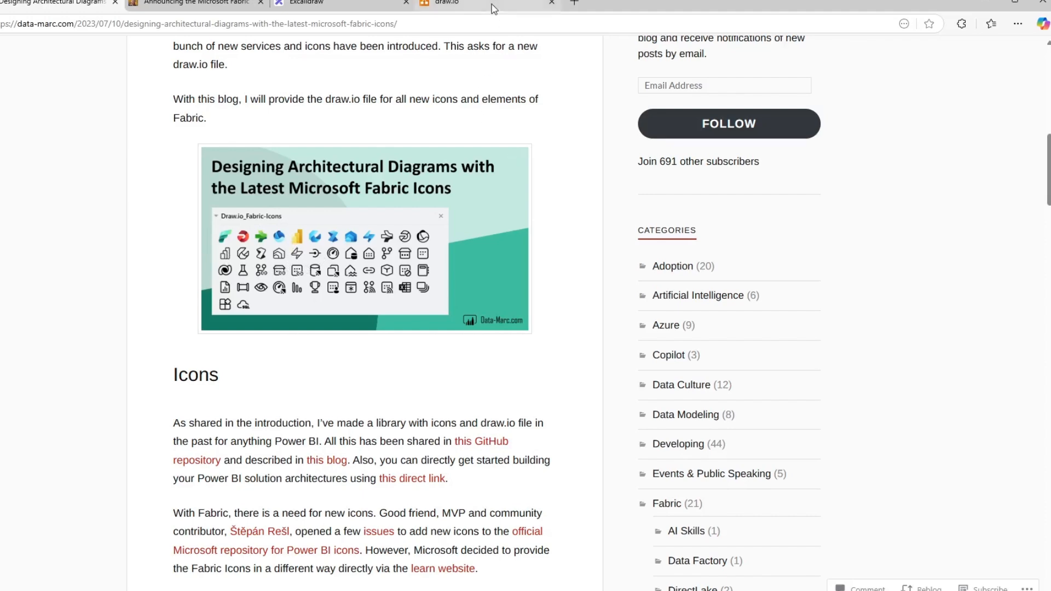
pyautogui.click(446, 2)
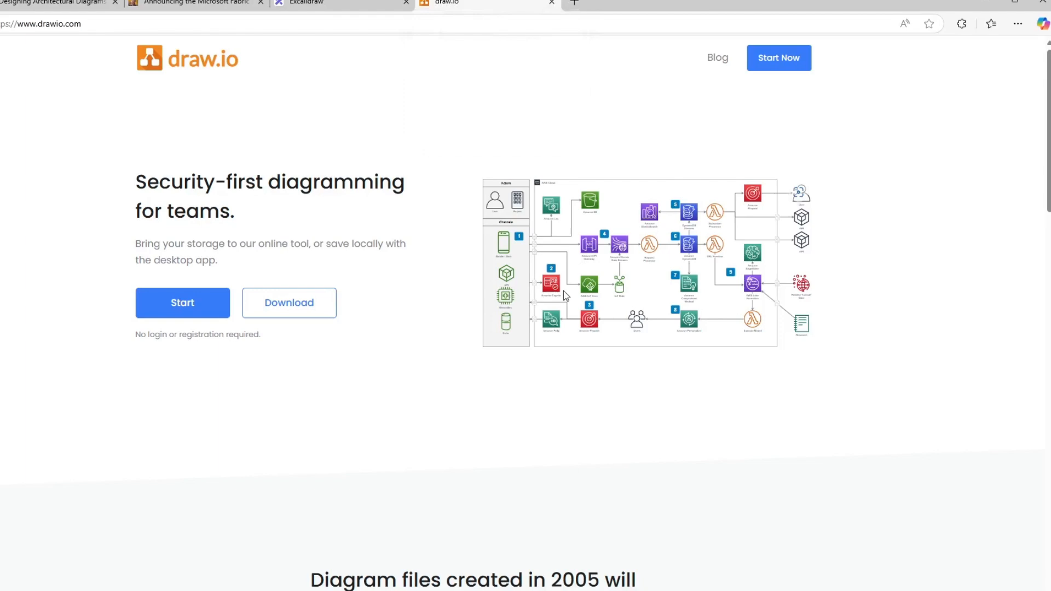
pyautogui.moveTo(643, 441)
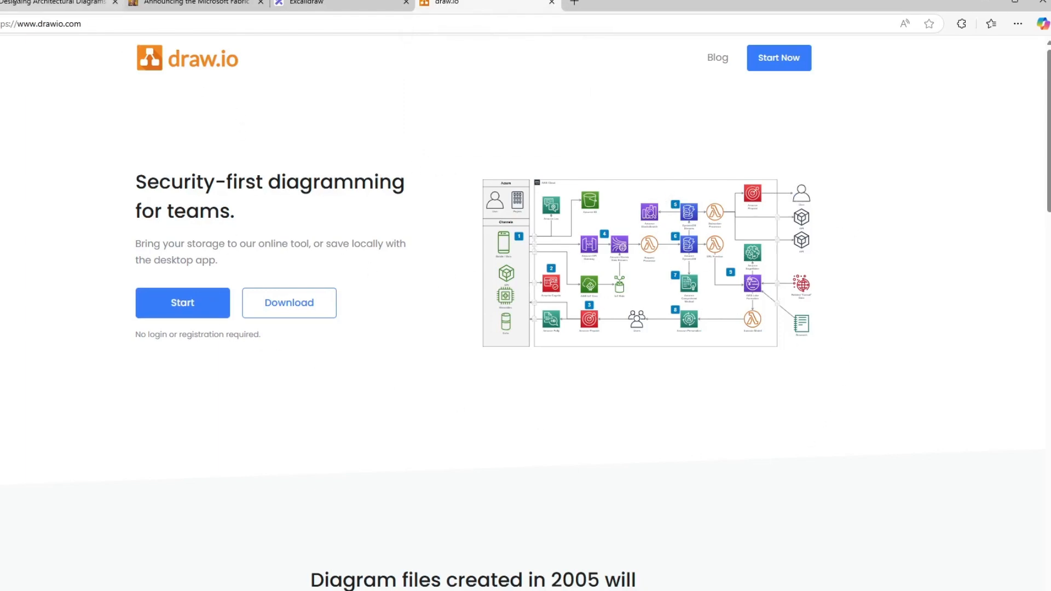
# Step: Return to the Data – Marc blog post from the draw.io homepage
pyautogui.click(53, 2)
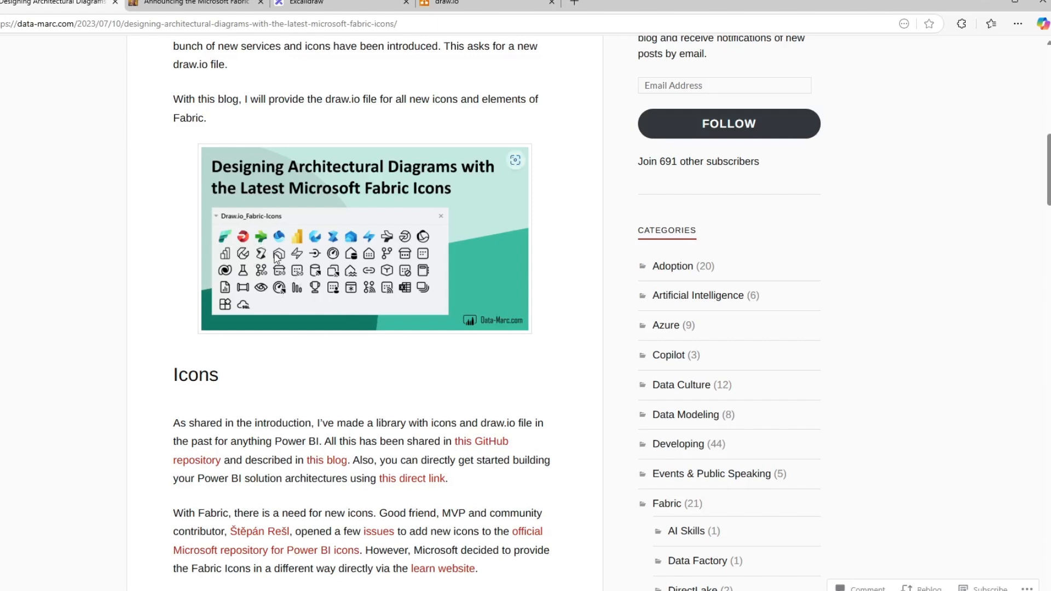
pyautogui.moveTo(534, 228)
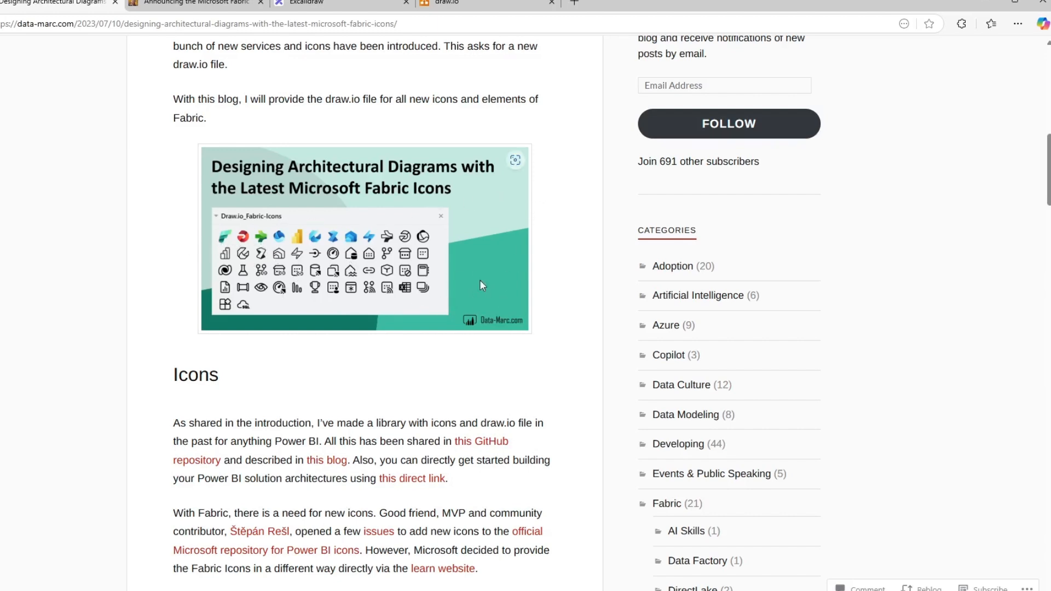
pyautogui.moveTo(287, 219)
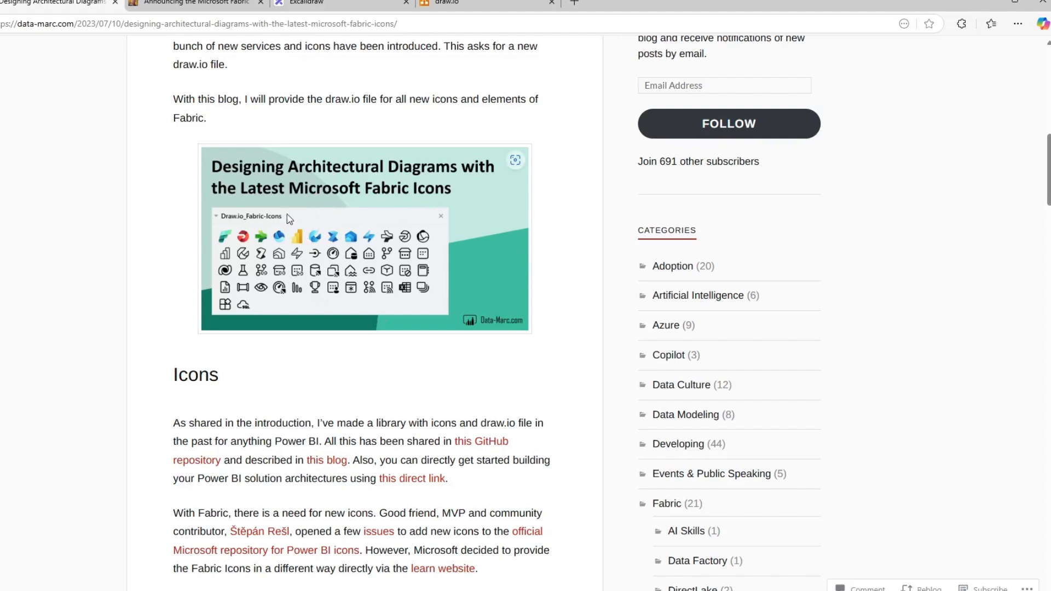
pyautogui.moveTo(430, 284)
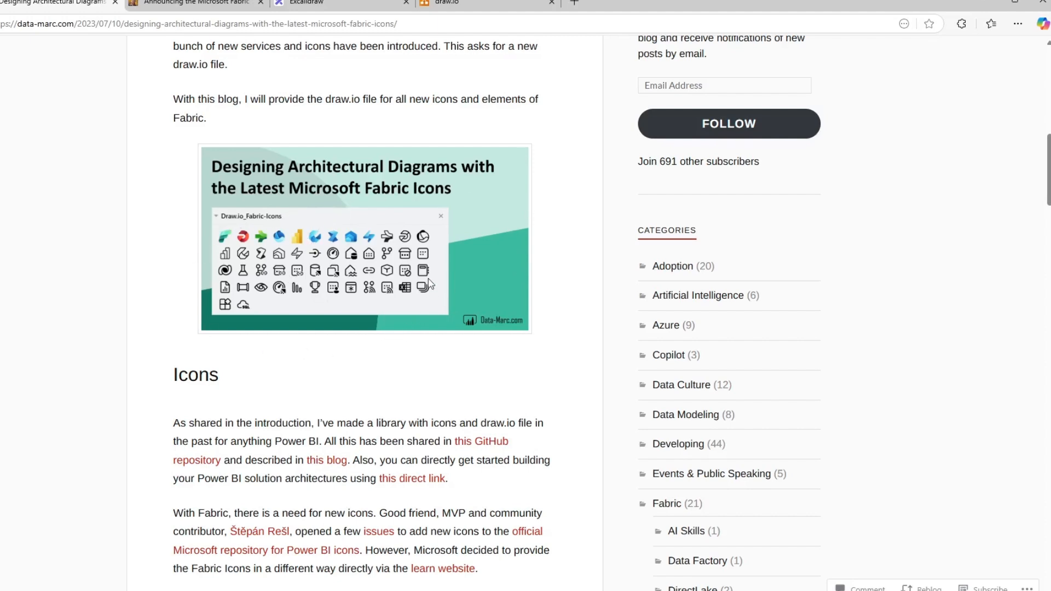
pyautogui.moveTo(528, 461)
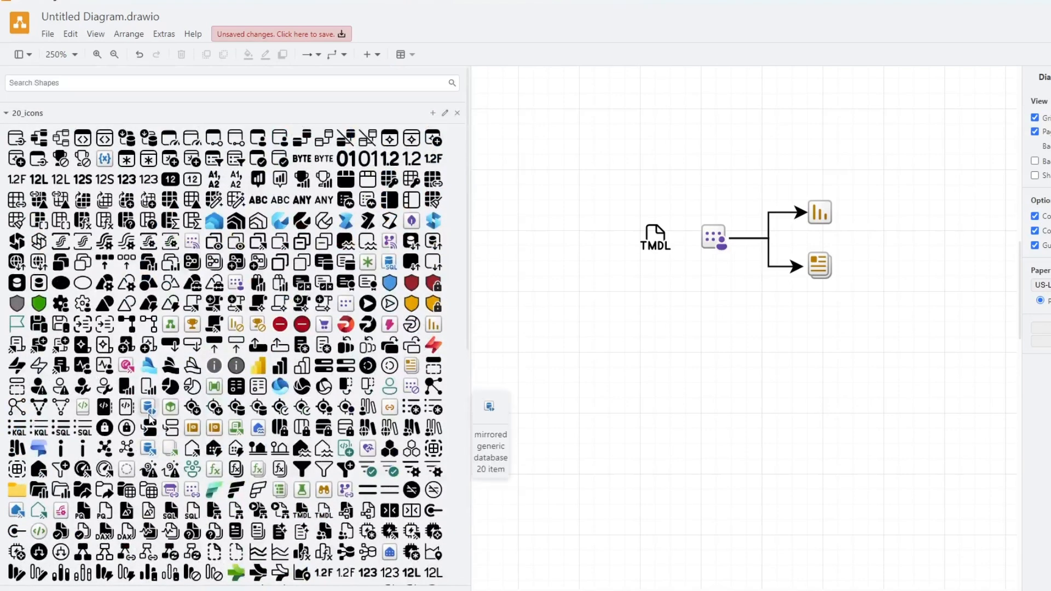
pyautogui.moveTo(193, 205)
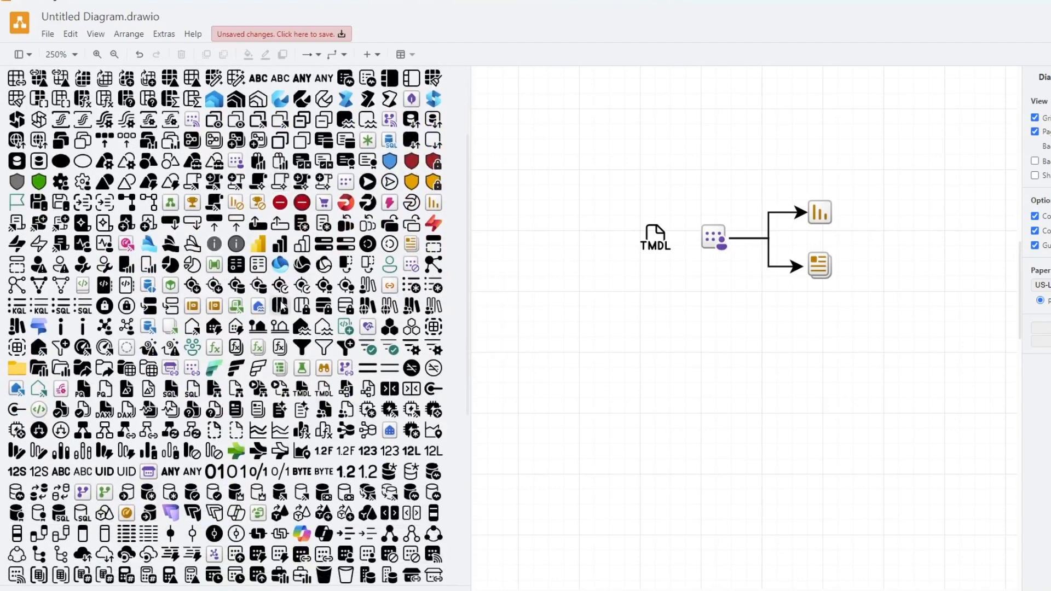
# Step: Scroll the 20_icons palette to reach the pink lightning-bolt Fabric icon
pyautogui.scroll(-3)
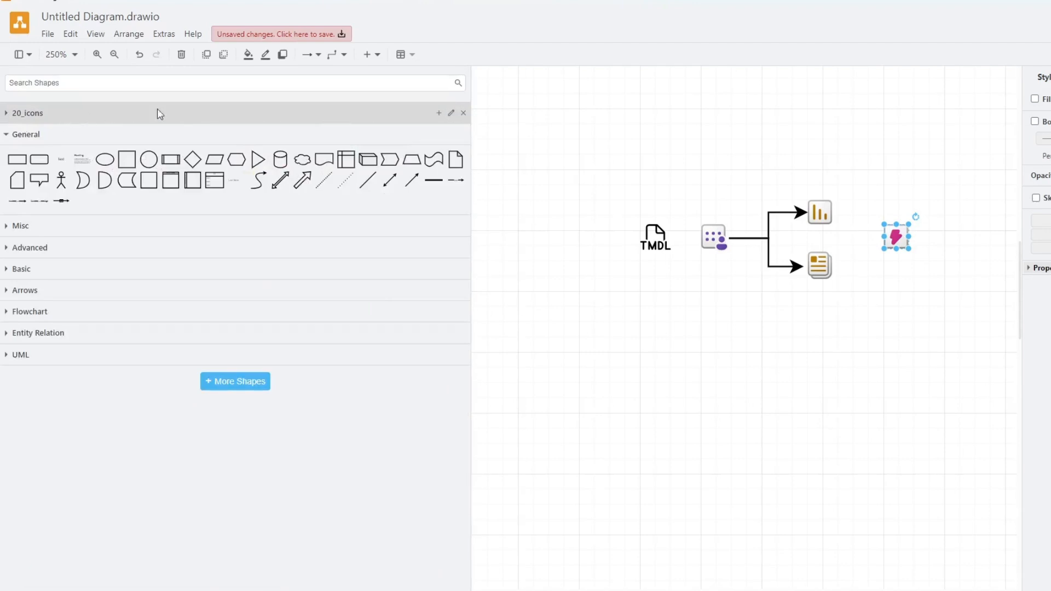
pyautogui.moveTo(121, 43)
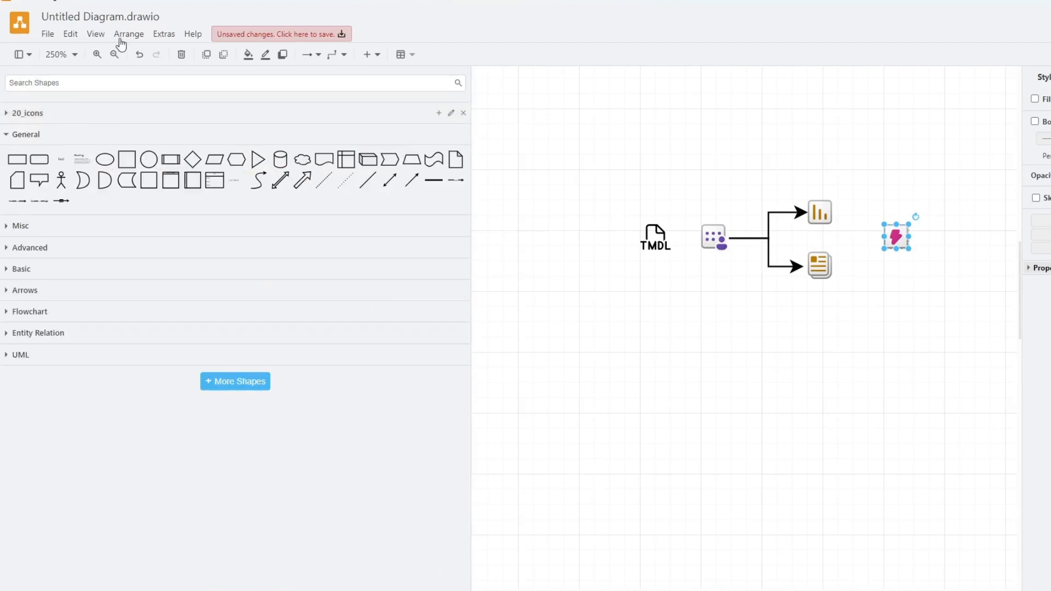
# Step: Load the 64_icons.xml Fabric library via File > Open Library into the shapes panel
pyautogui.click(47, 34)
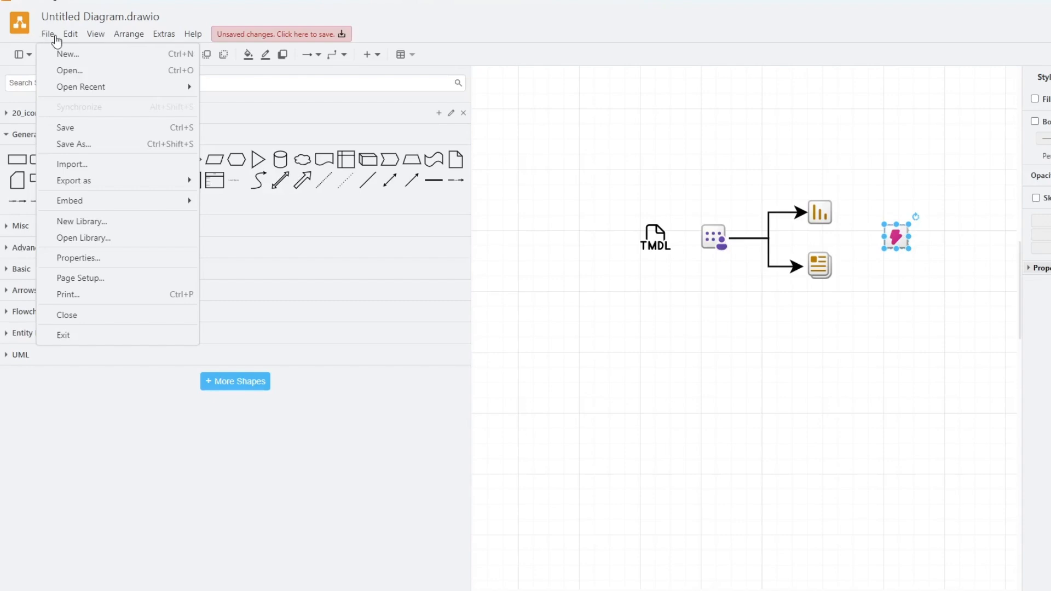
pyautogui.moveTo(51, 40)
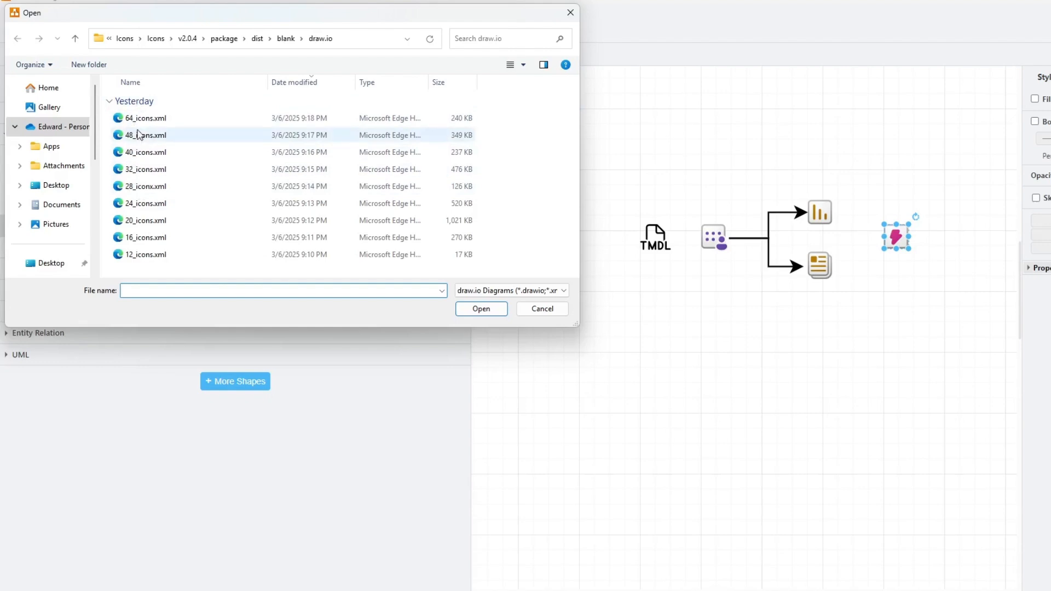
pyautogui.click(542, 309)
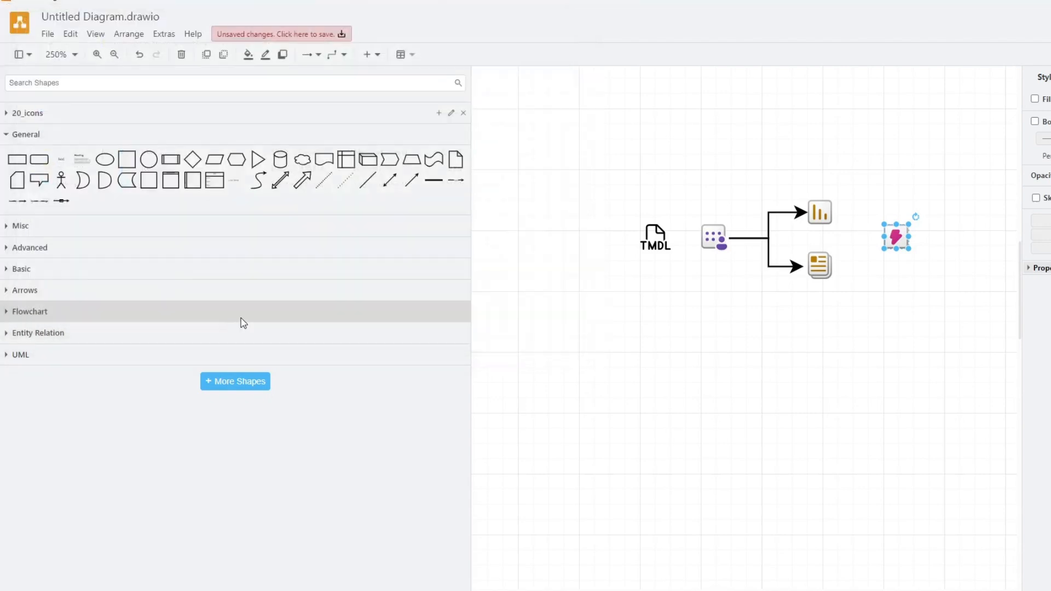
pyautogui.click(28, 113)
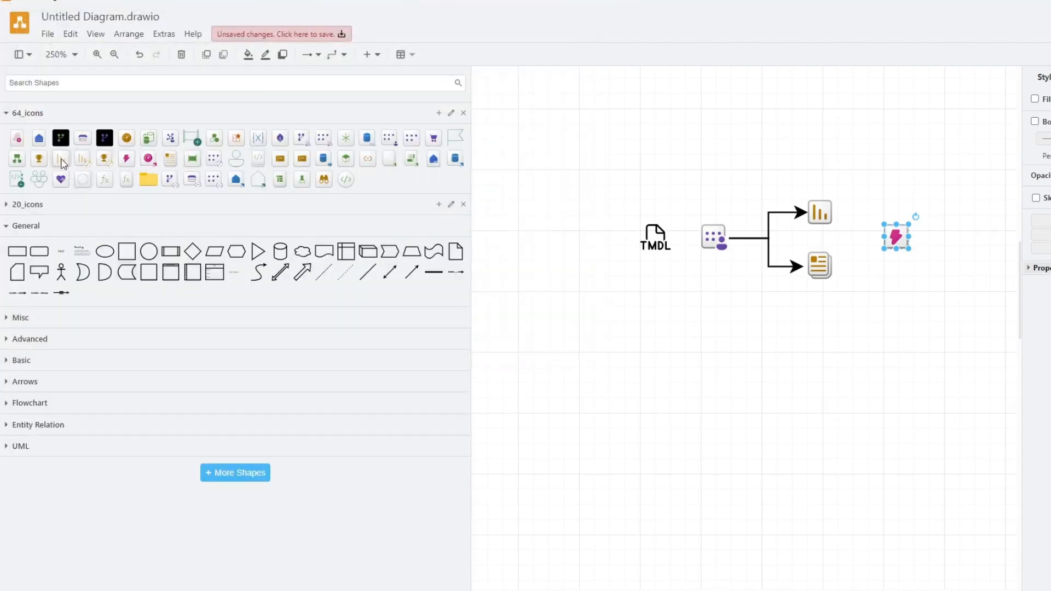